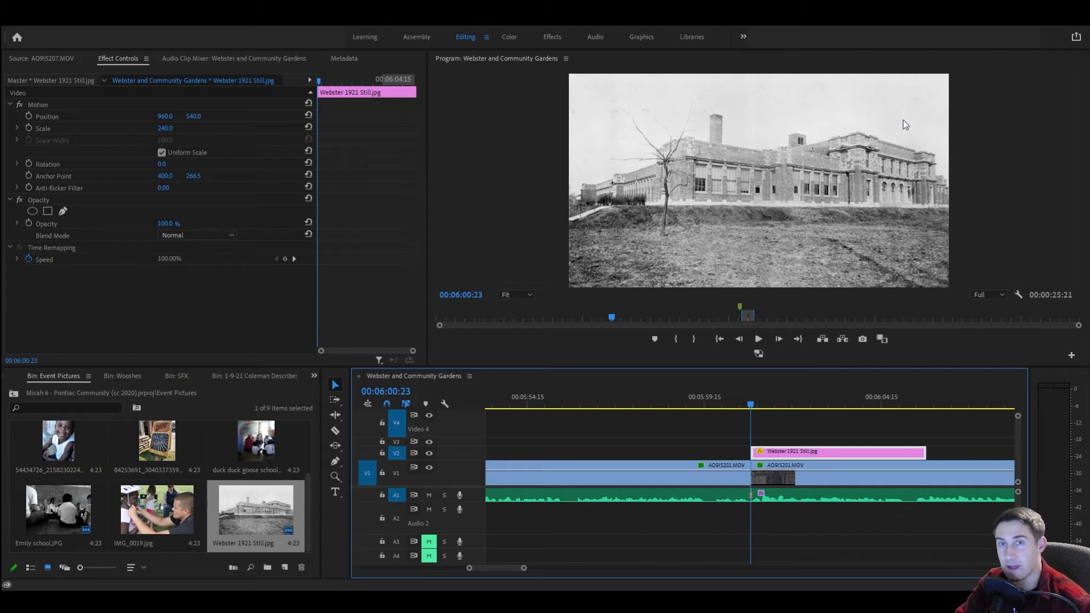
mouse_move(865, 129)
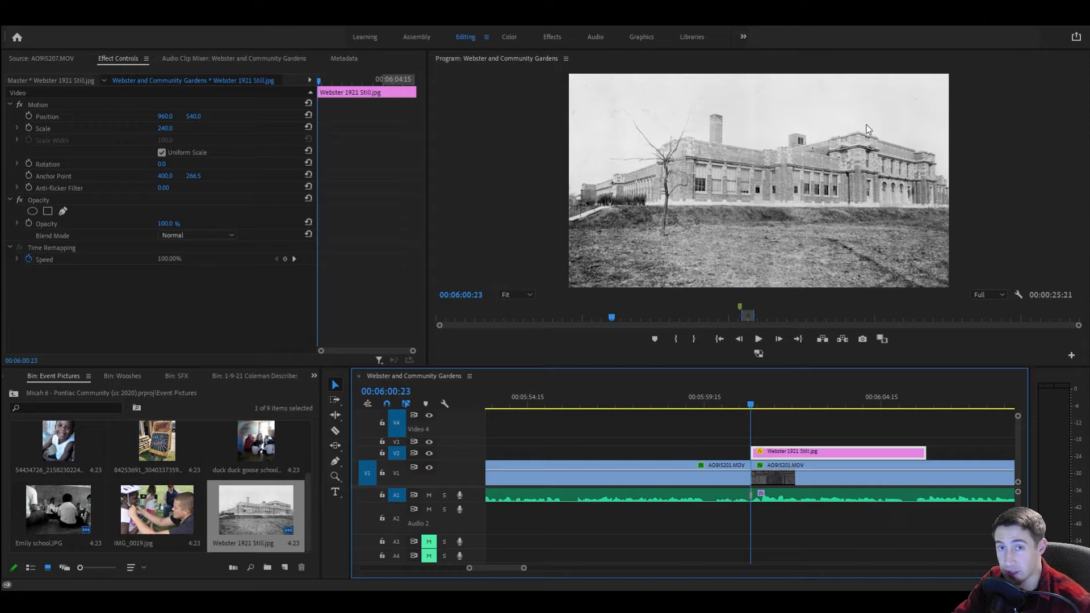
mouse_move(838, 168)
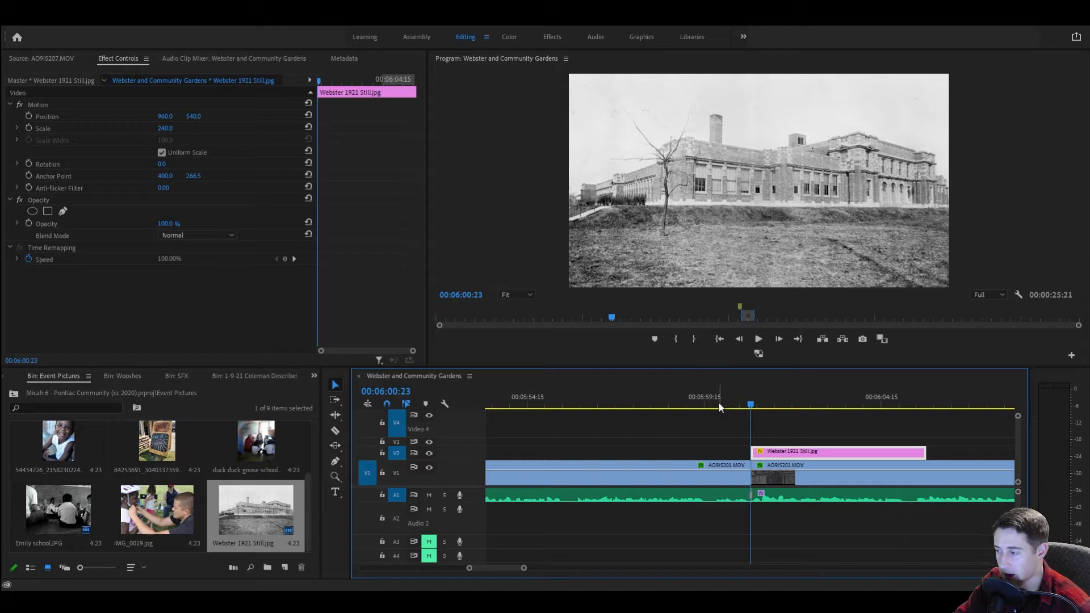
- Keyframe Motion Position (725/573) and Scale from 240 to 300, then clear those keyframes
left_click(701, 403)
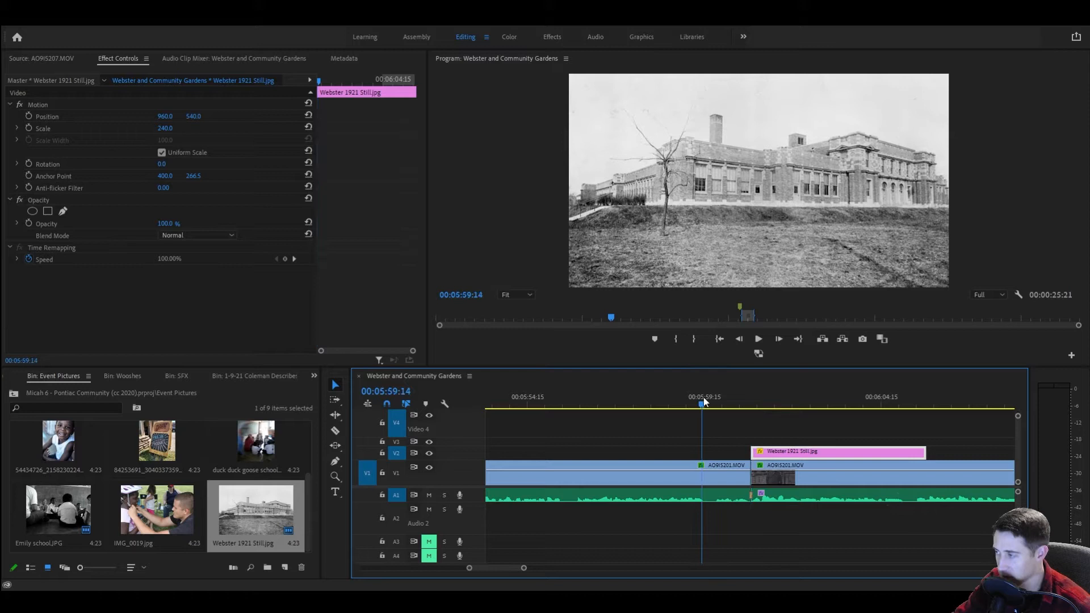
left_click(758, 339)
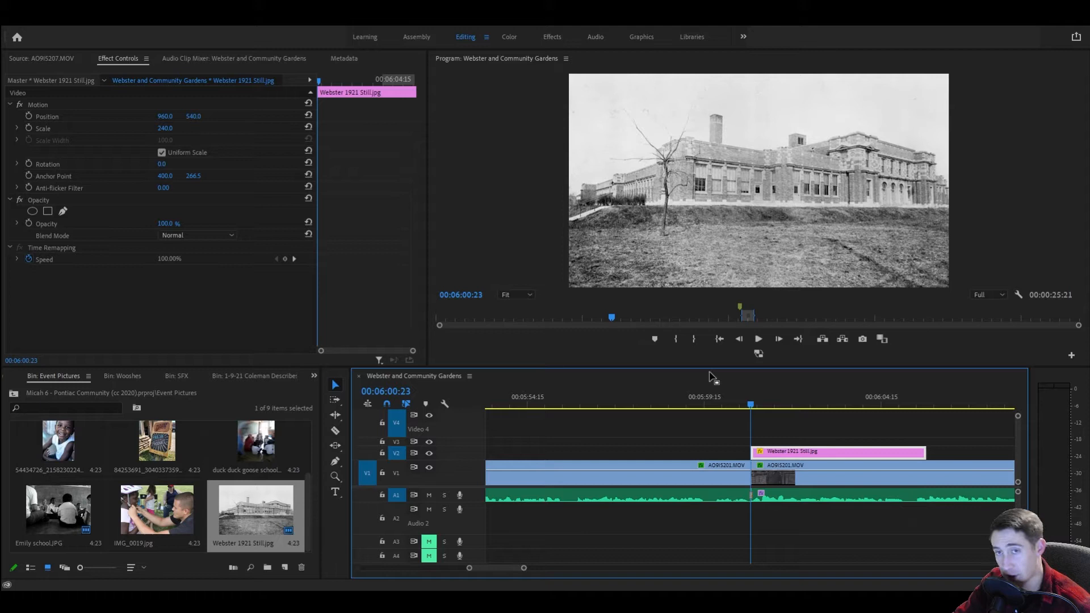
mouse_move(597, 335)
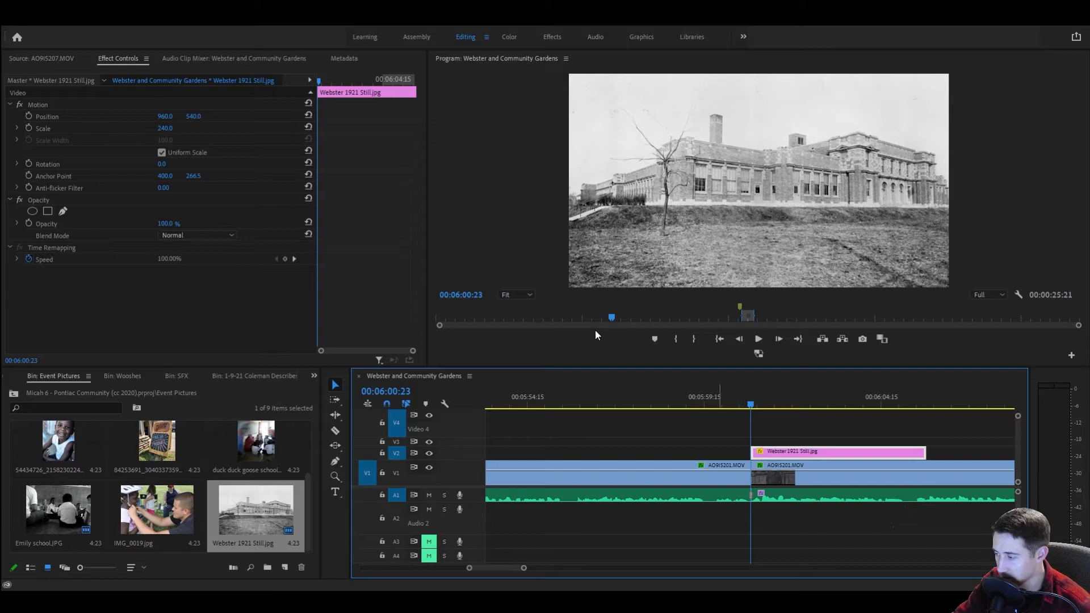
left_click(36, 103)
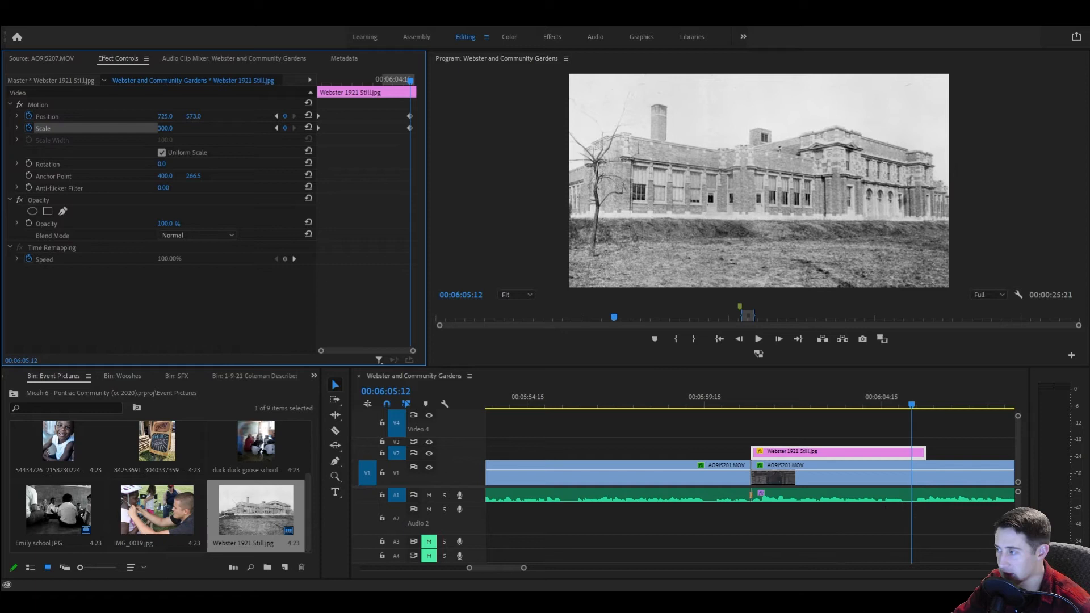
left_click(744, 418)
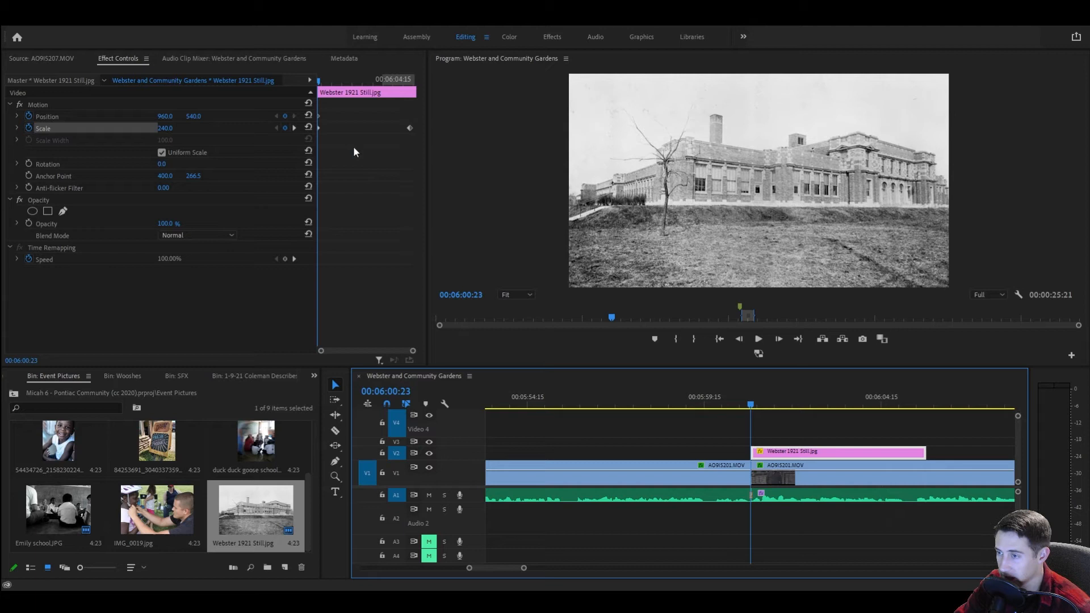
left_click(252, 375)
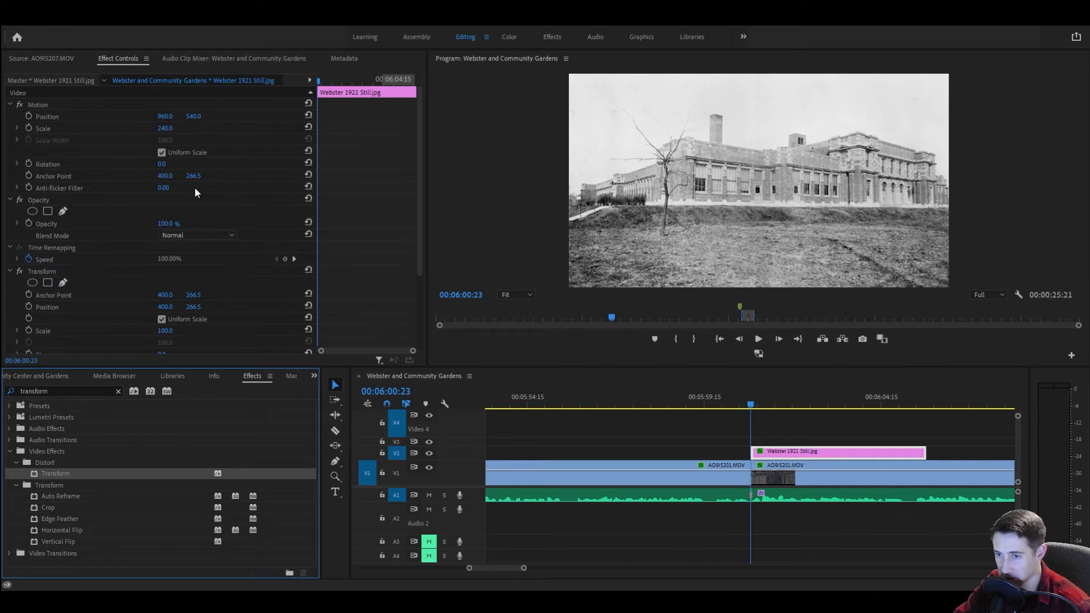
- Scroll Effect Controls down to the Transform effect's Use Composition's Shutter Angle option
scroll("down", 3)
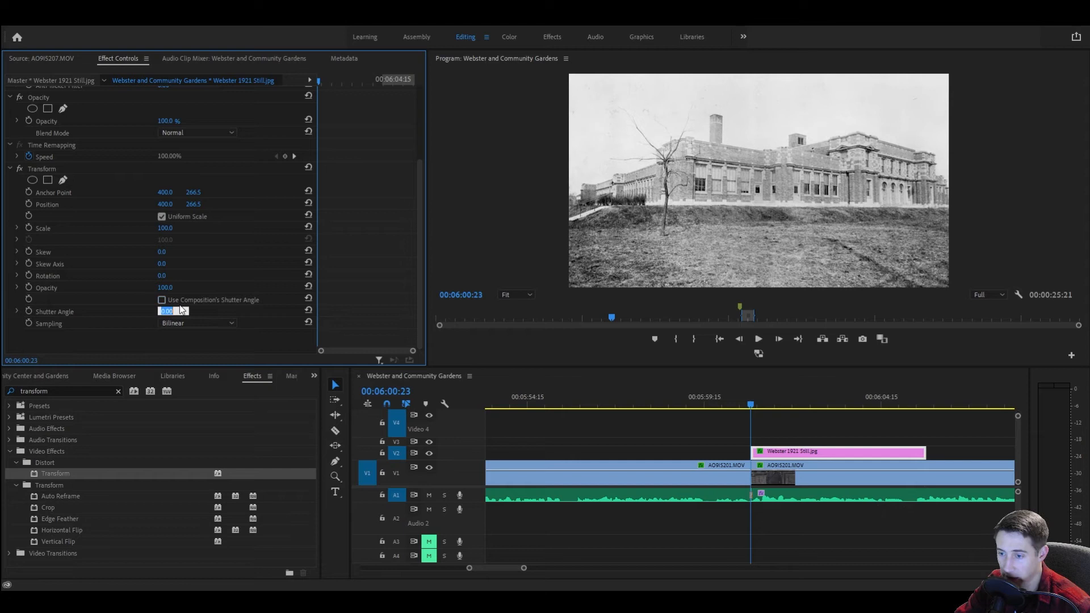
- Set the Transform effect's Shutter Angle to 180
type("180.00")
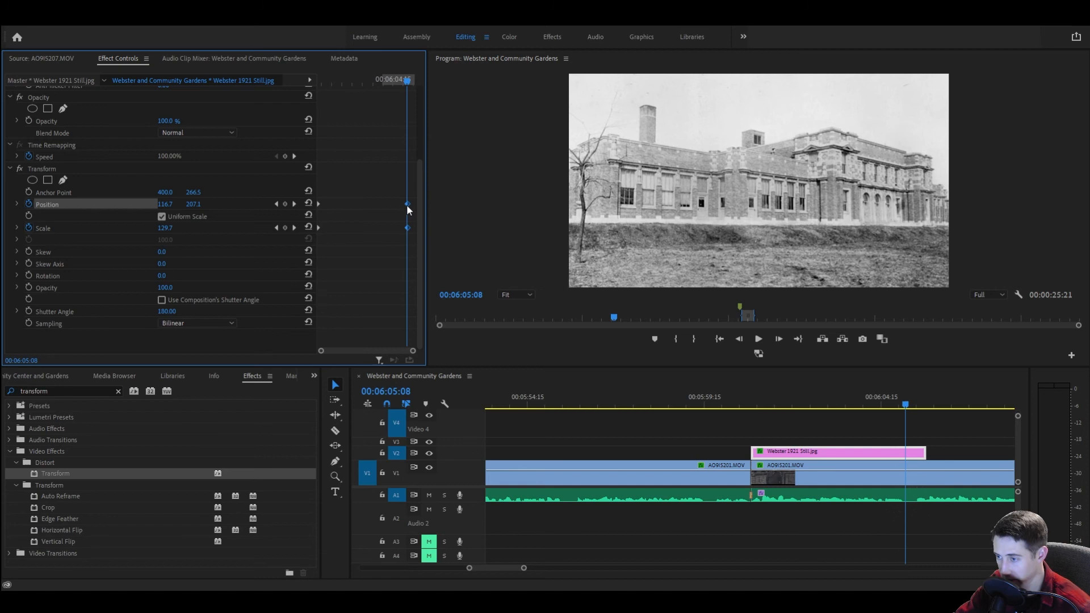
- Apply Temporal Interpolation Ease In to the final Position and Scale keyframes
right_click(407, 218)
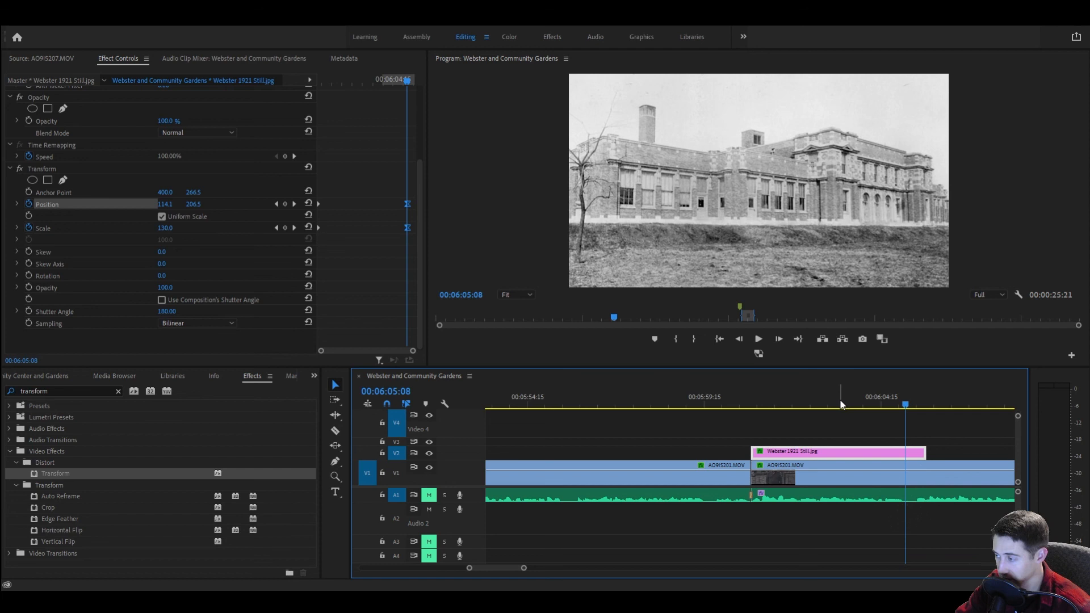
mouse_move(721, 379)
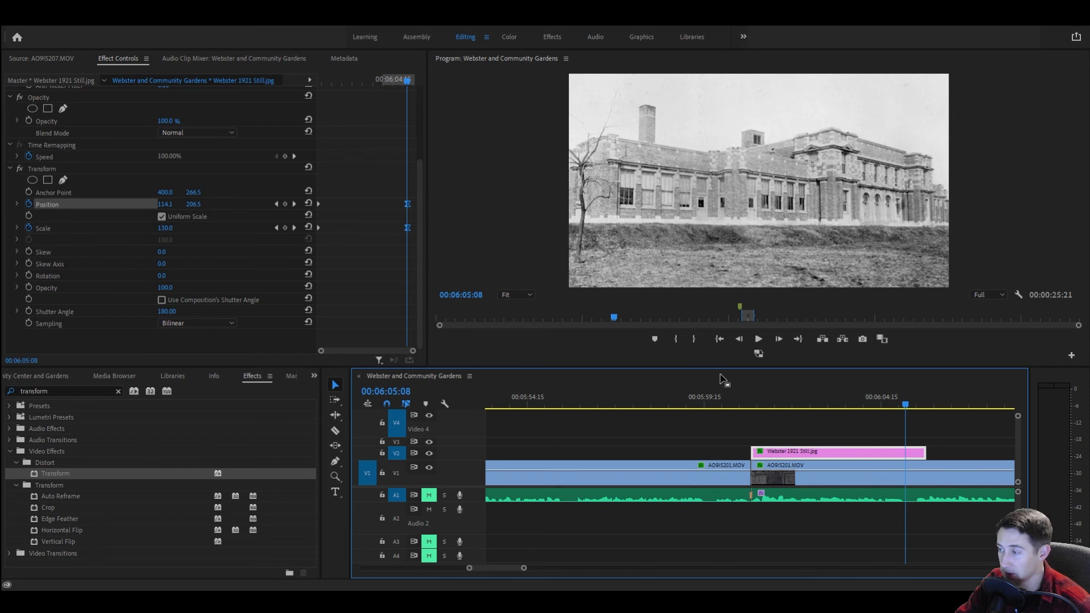
mouse_move(635, 361)
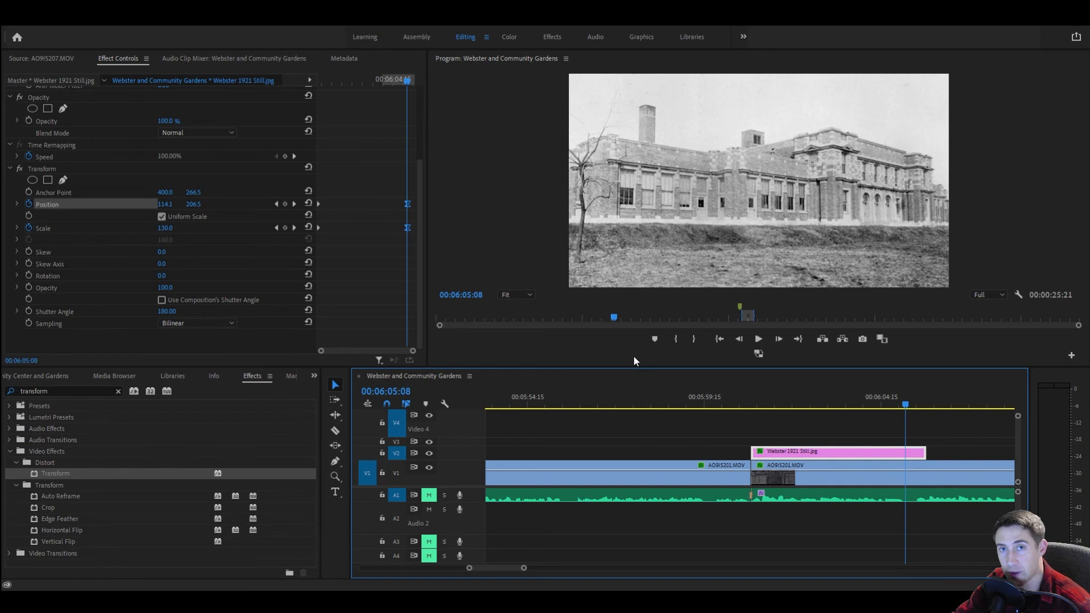